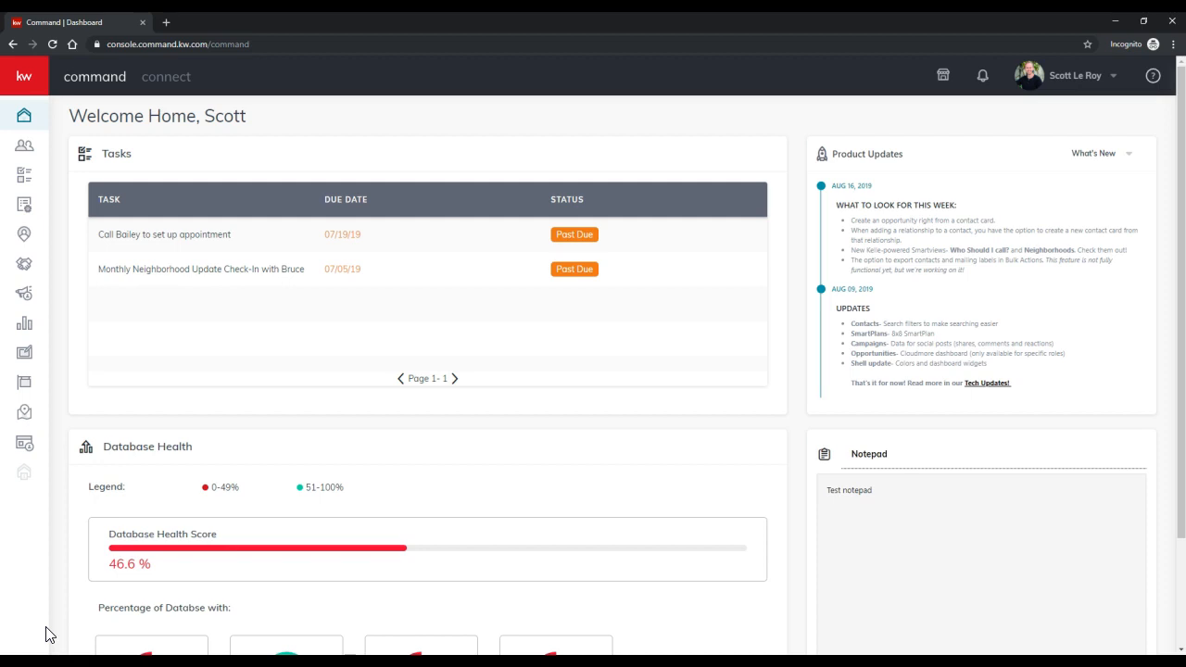
pyautogui.moveTo(26, 441)
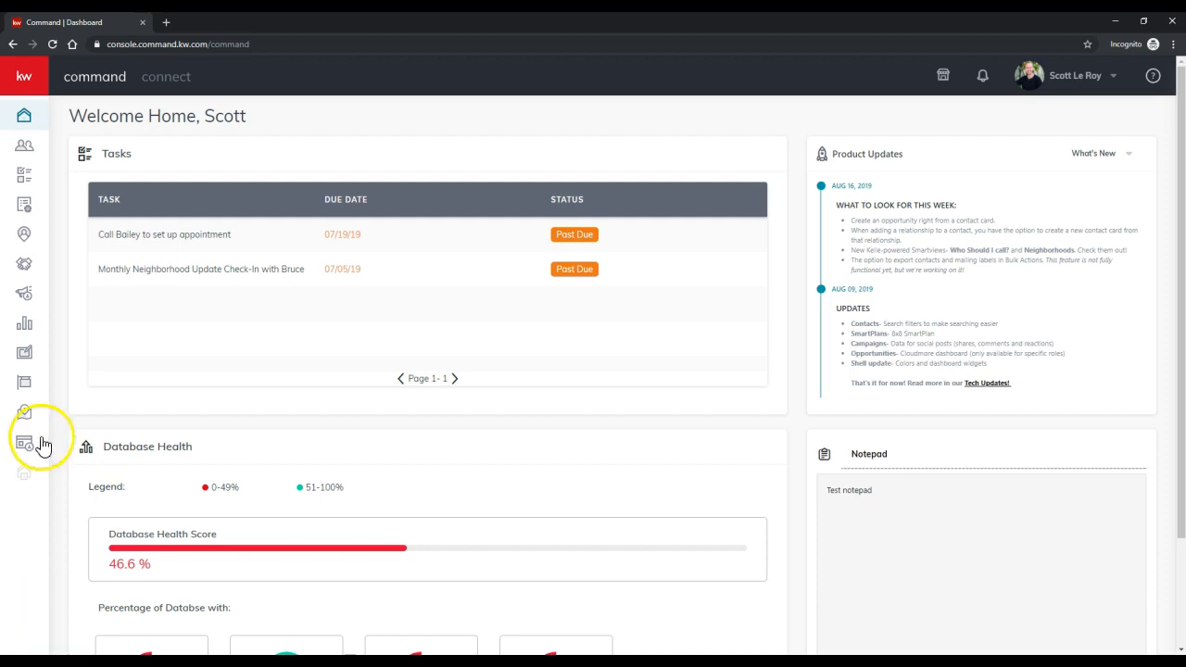
pyautogui.moveTo(24, 144)
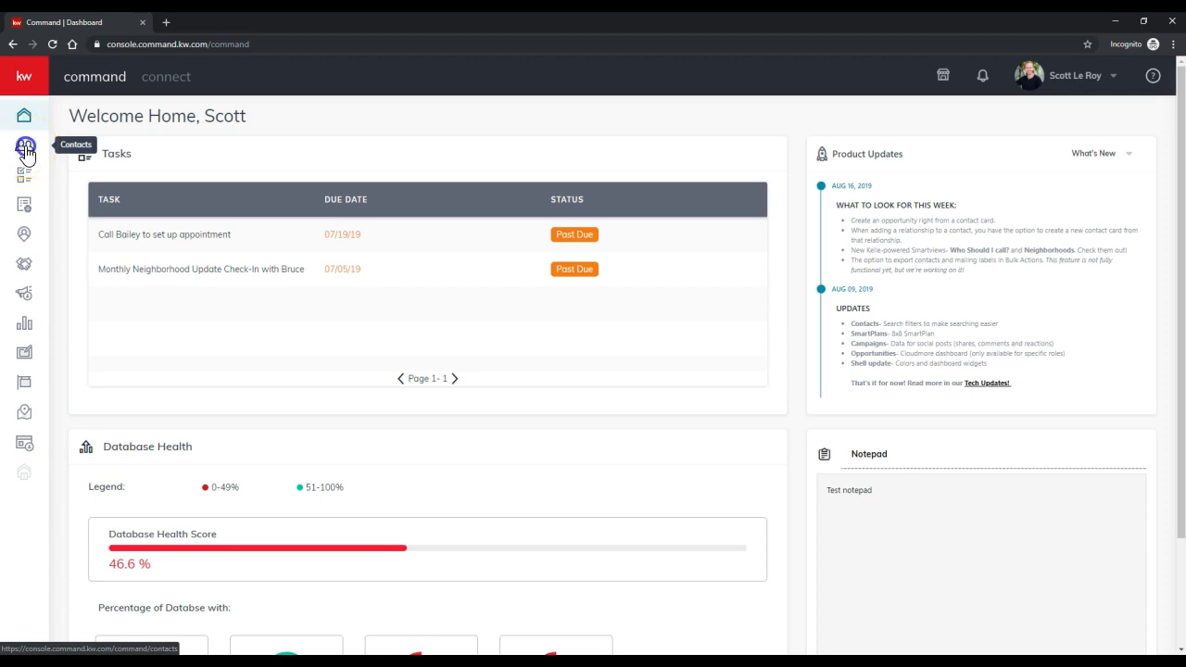
# Show 50 contacts per page in the Contacts list and select all 12 contacts.
pyautogui.click(24, 146)
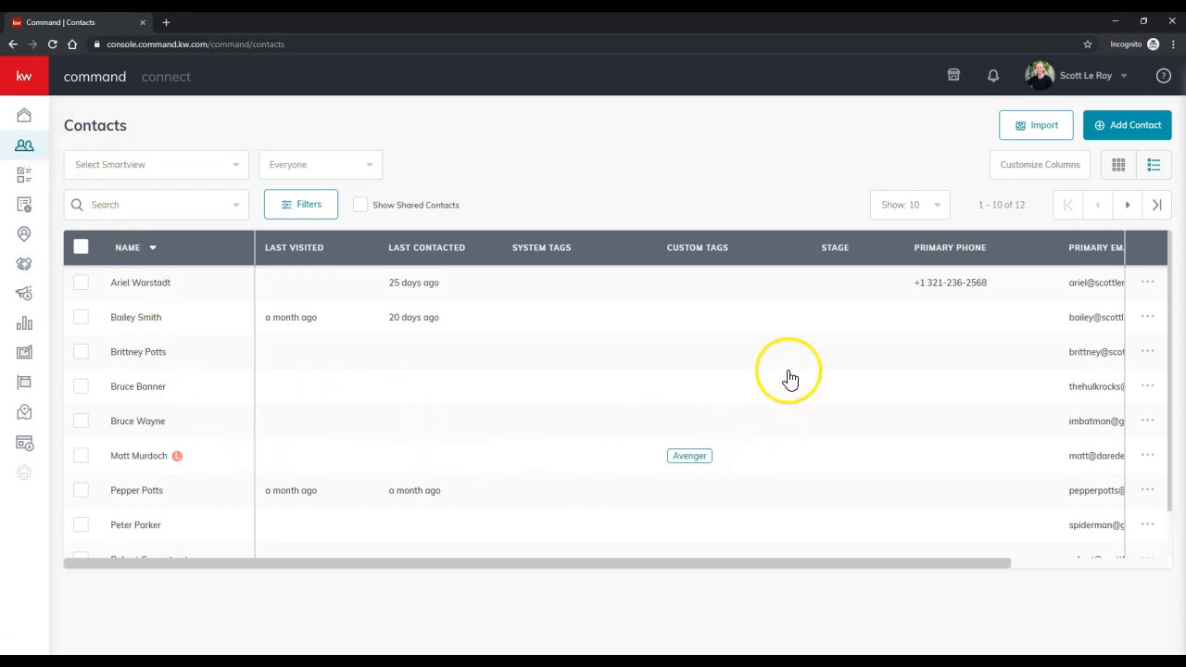
pyautogui.moveTo(922, 204)
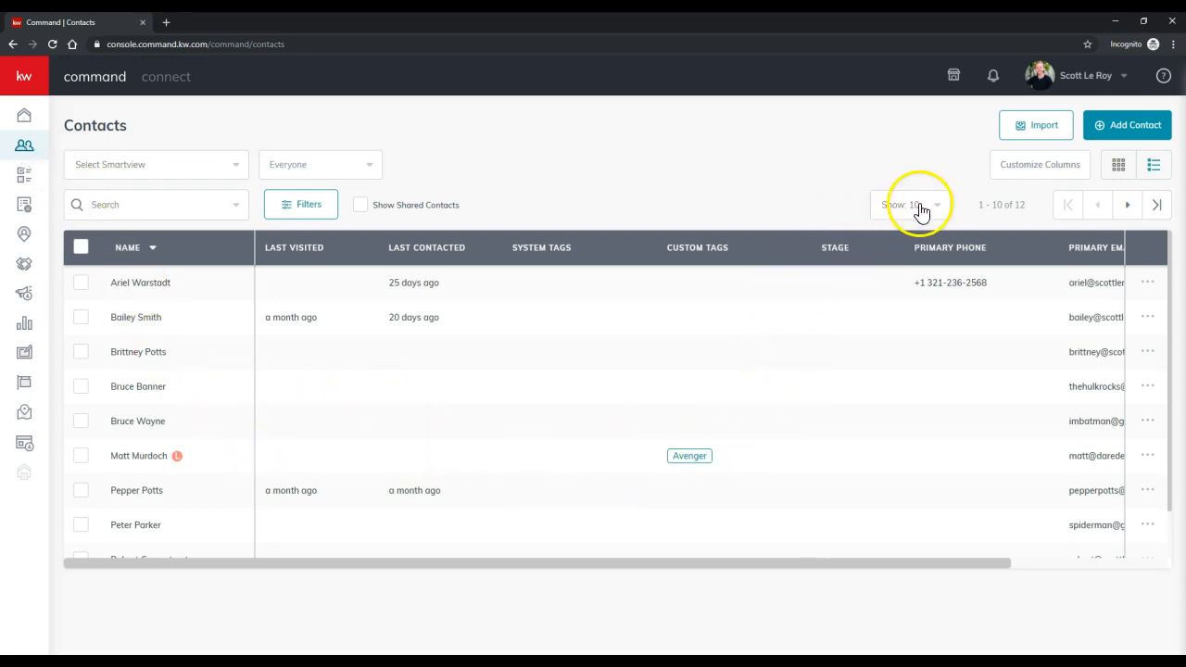
pyautogui.click(908, 204)
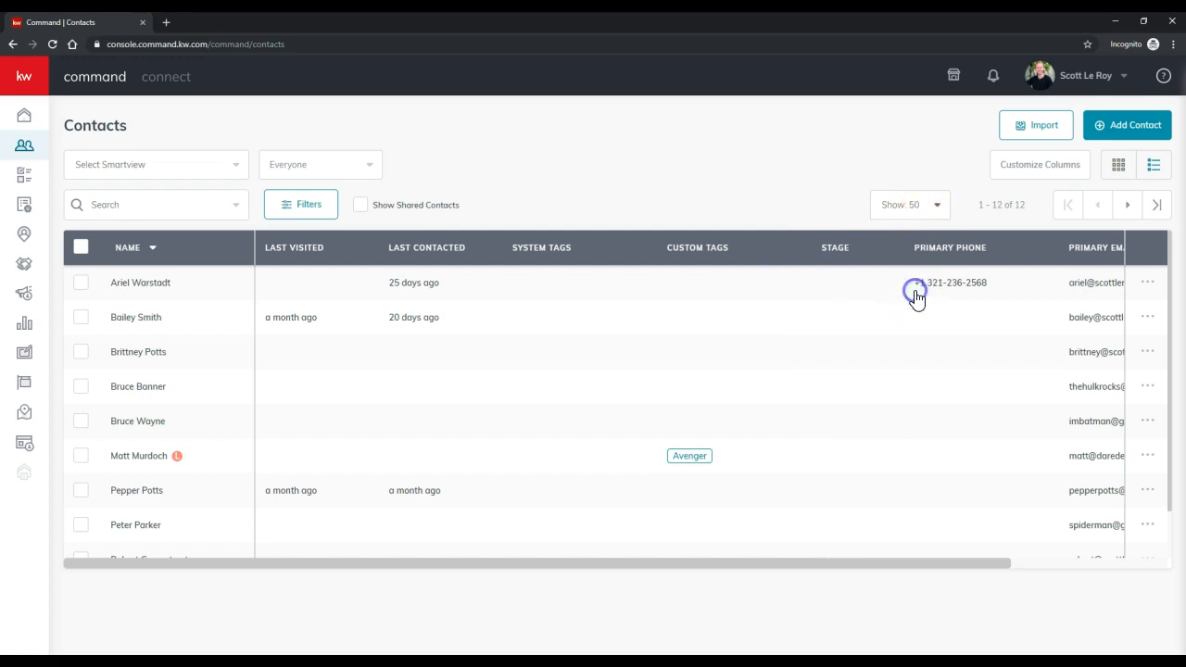
pyautogui.moveTo(755, 206)
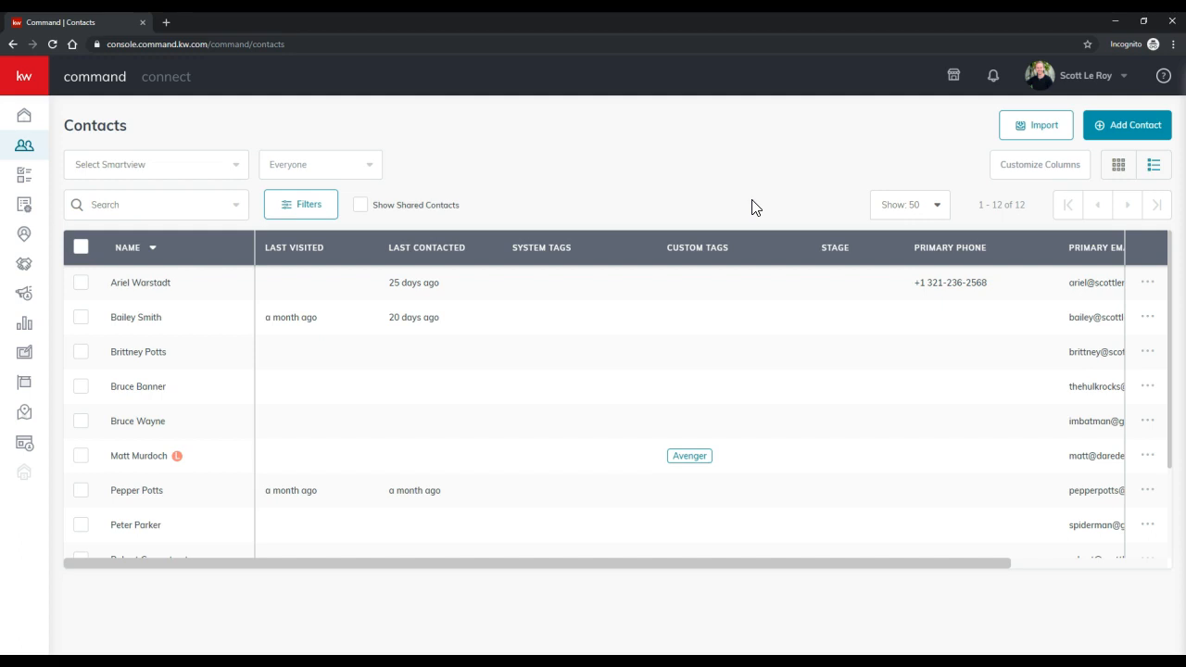
pyautogui.moveTo(9, 334)
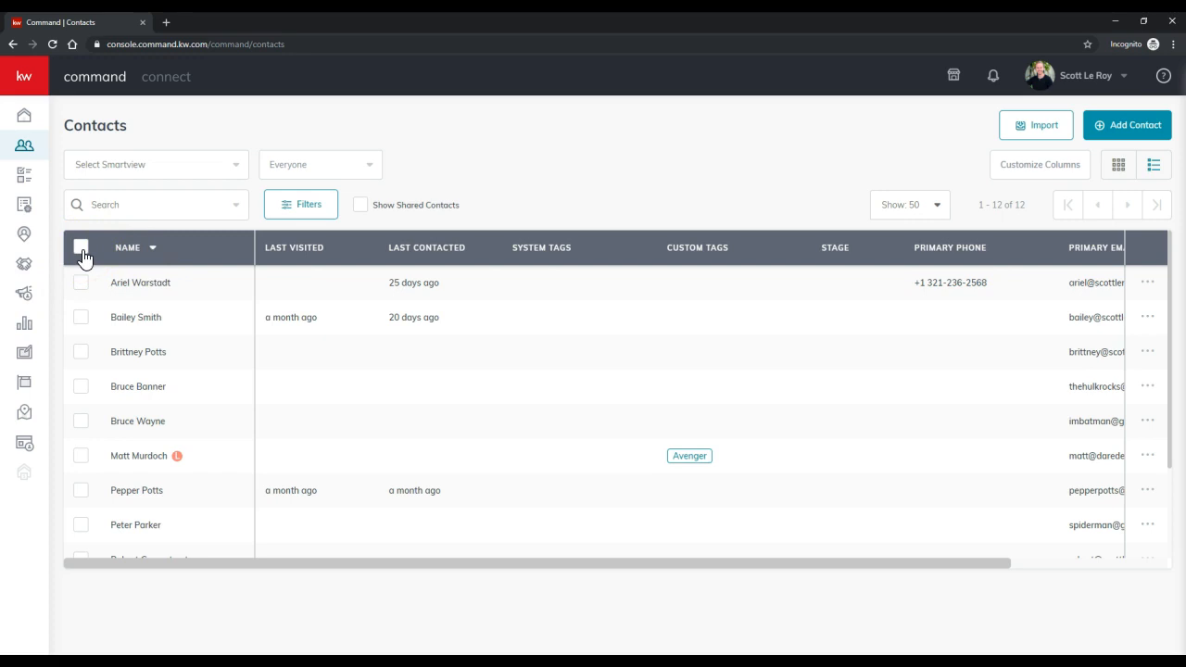
pyautogui.click(81, 247)
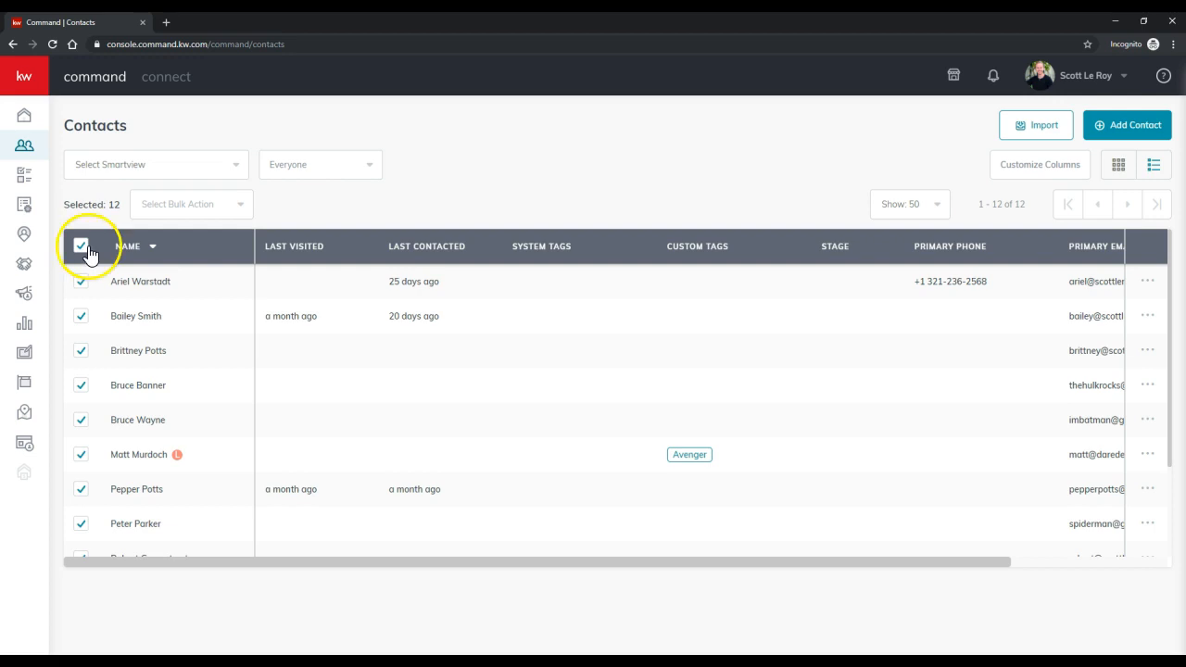
pyautogui.moveTo(176, 215)
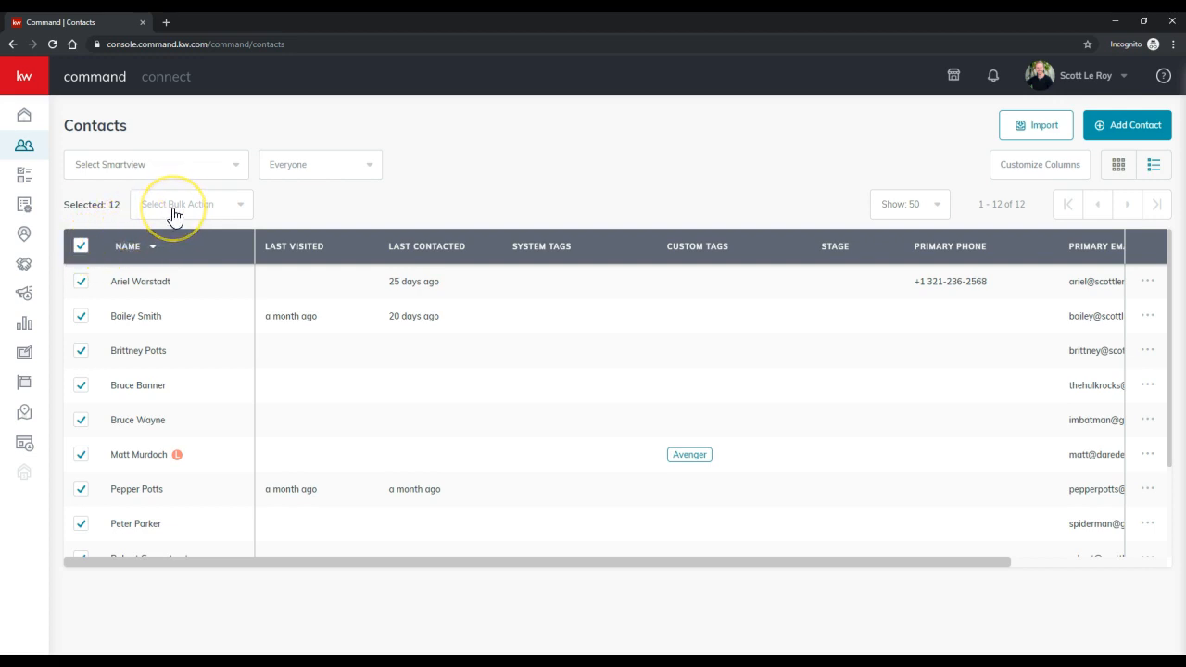
# Reveal the Select Bulk Action menu with Export Contacts and Export Mailing Labels options.
pyautogui.click(189, 204)
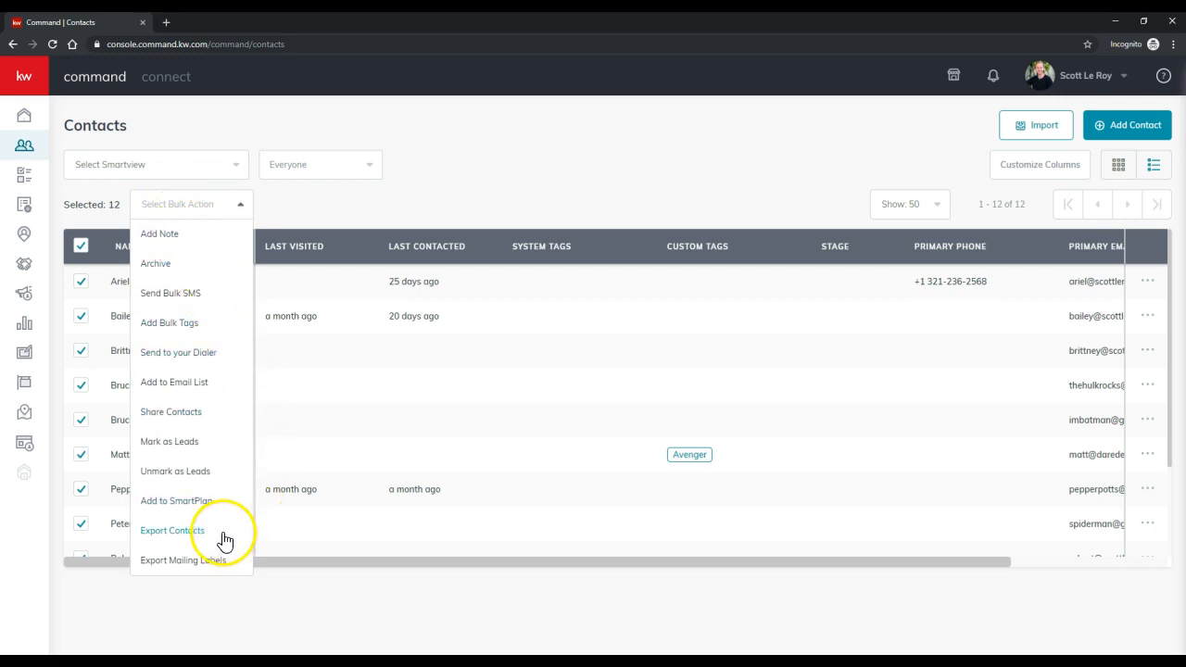
pyautogui.moveTo(226, 567)
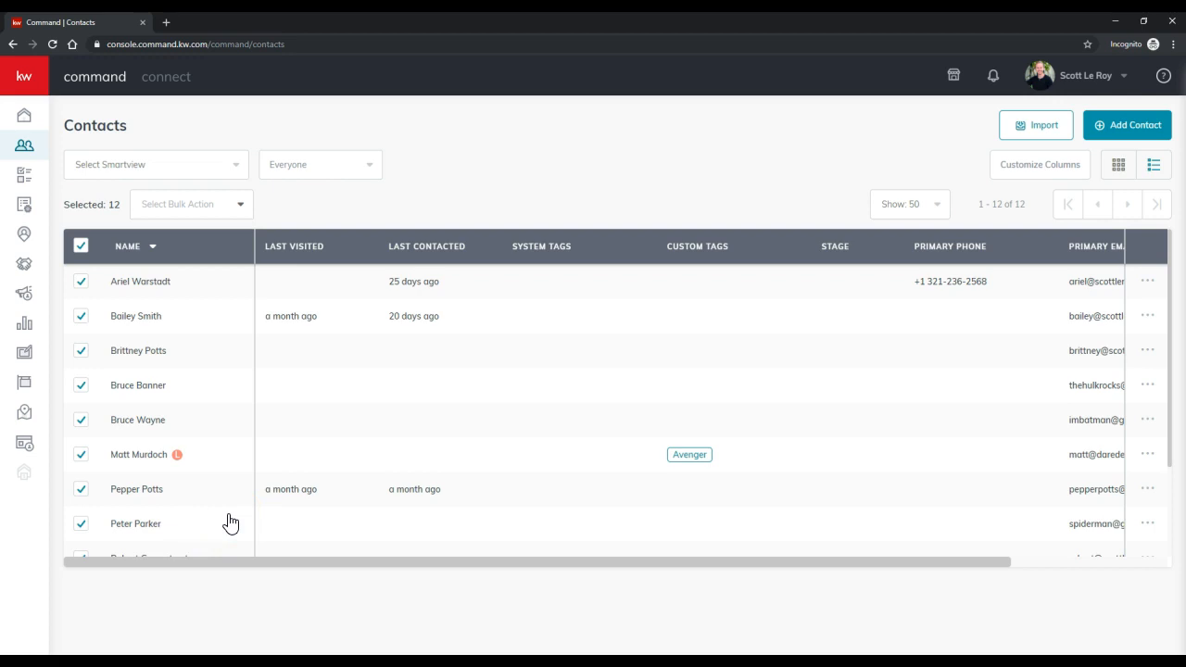
pyautogui.click(189, 204)
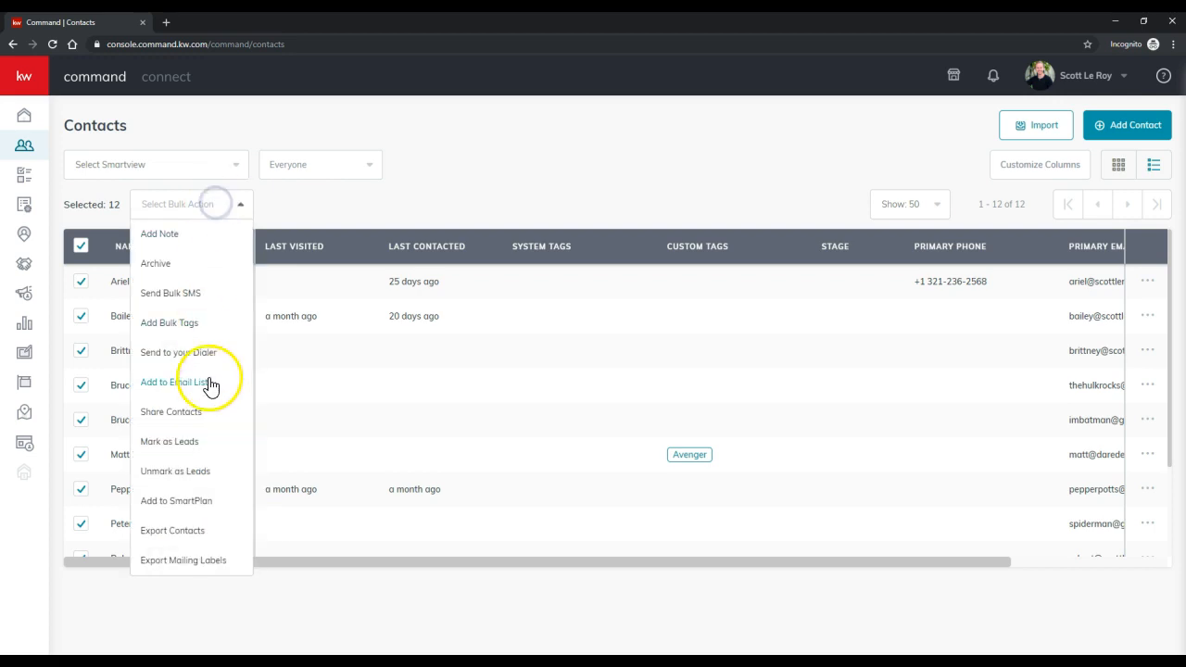
pyautogui.moveTo(207, 530)
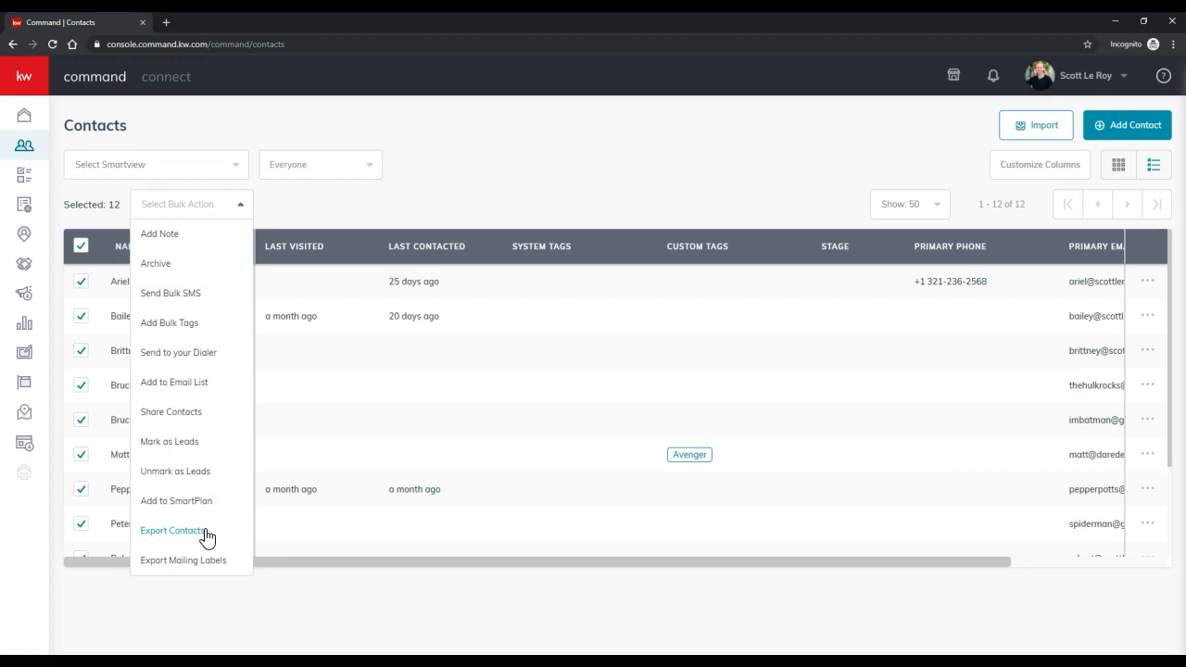
pyautogui.moveTo(215, 571)
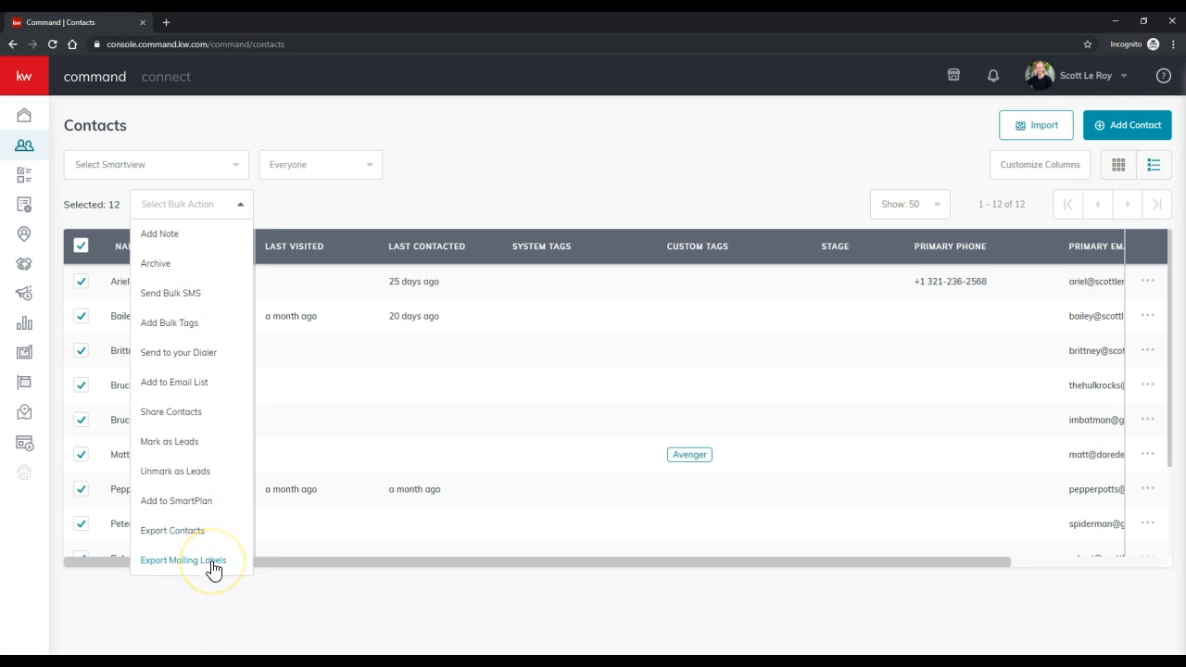